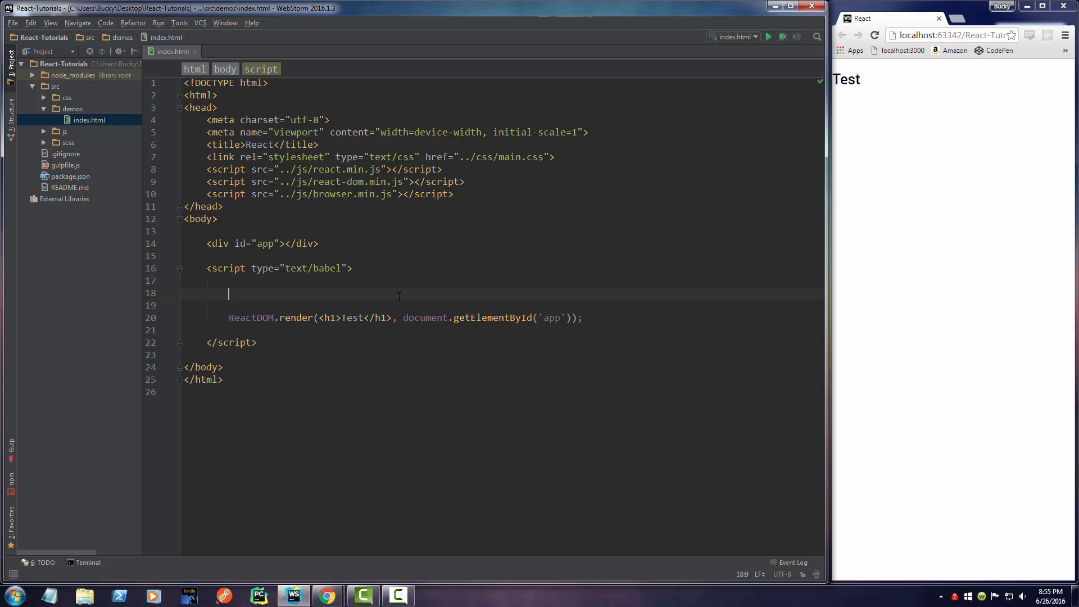
Declare var Movie = React.createClass({}); above the ReactDOM.render line
text(var Mo)
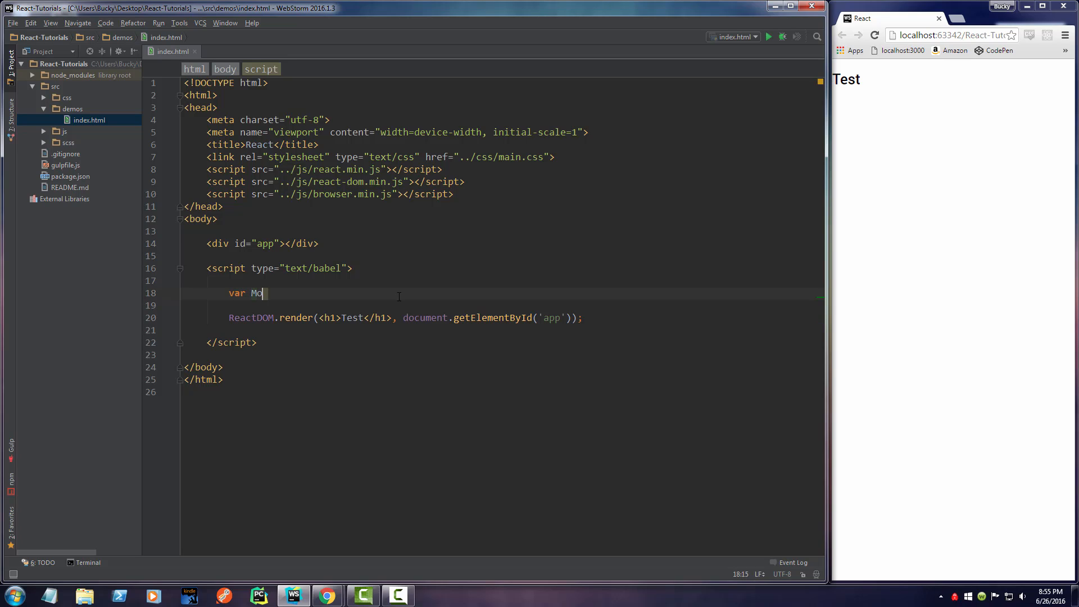
text(vie =)
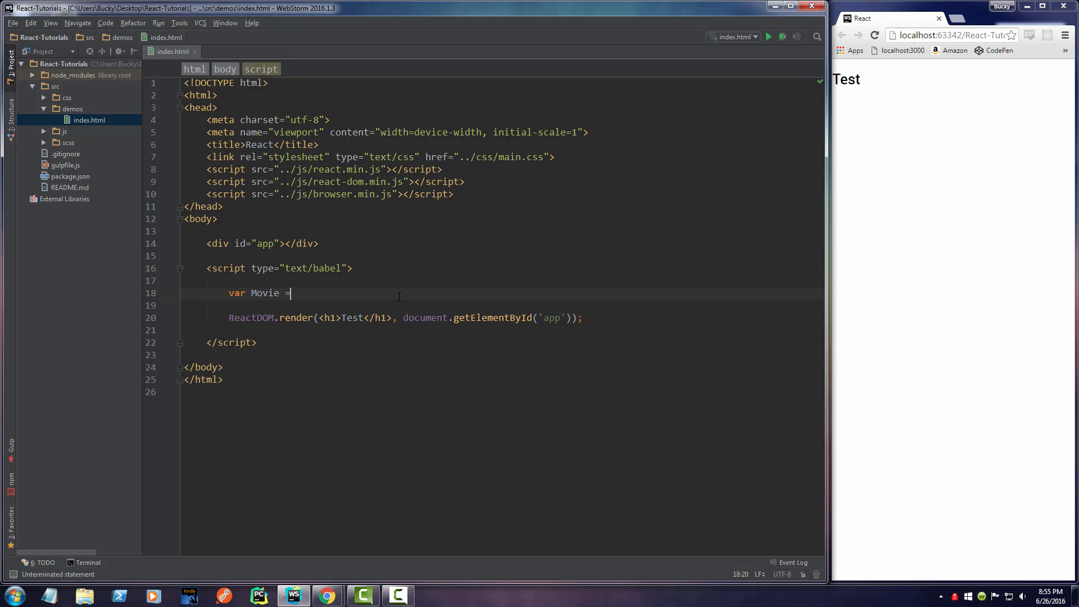
text(React)
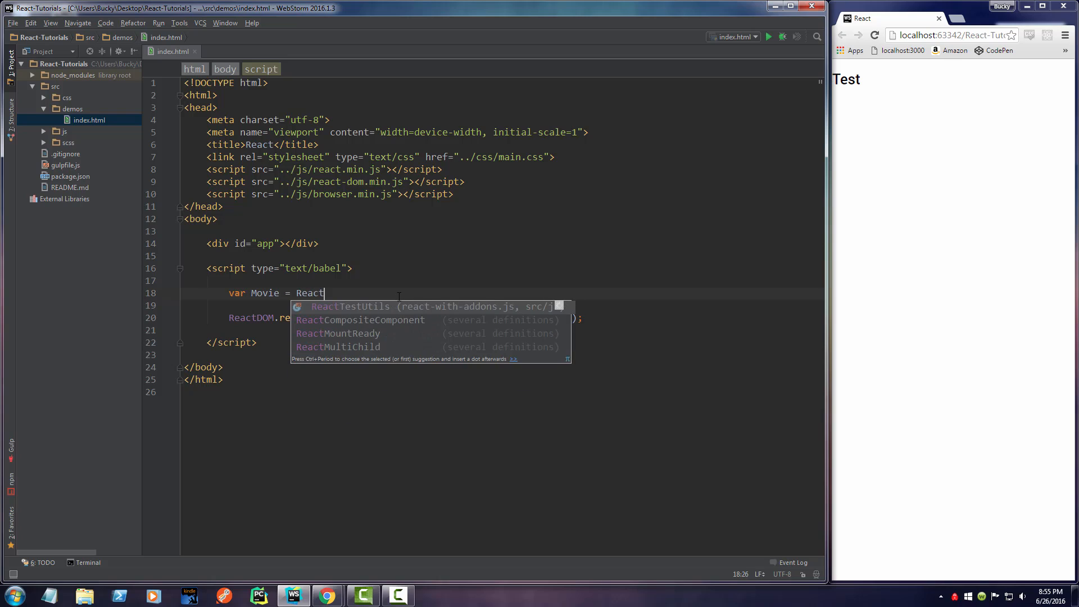
text(.createClass)
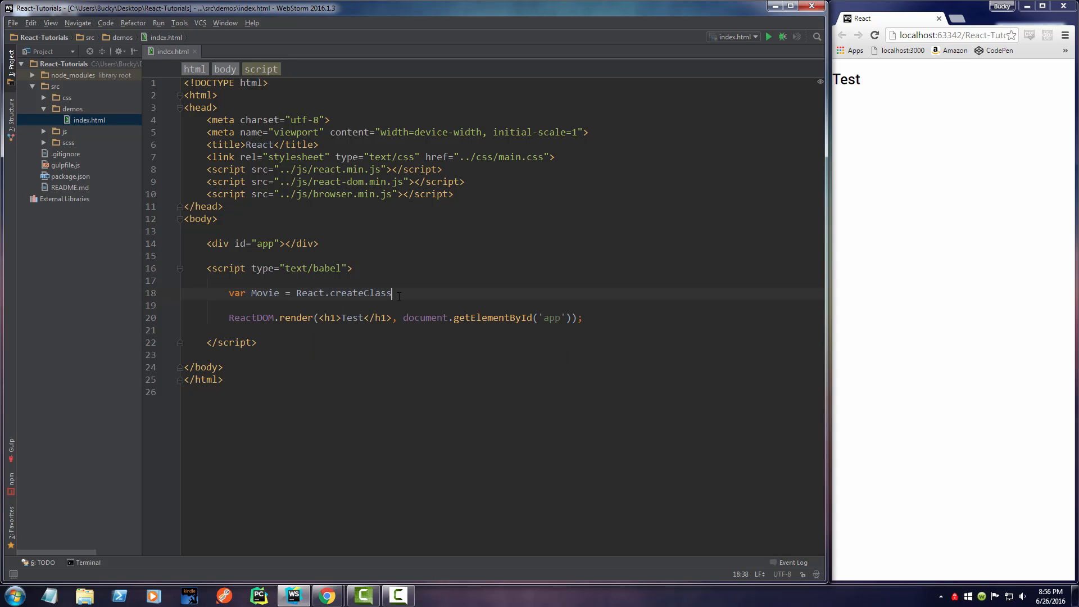
text(())
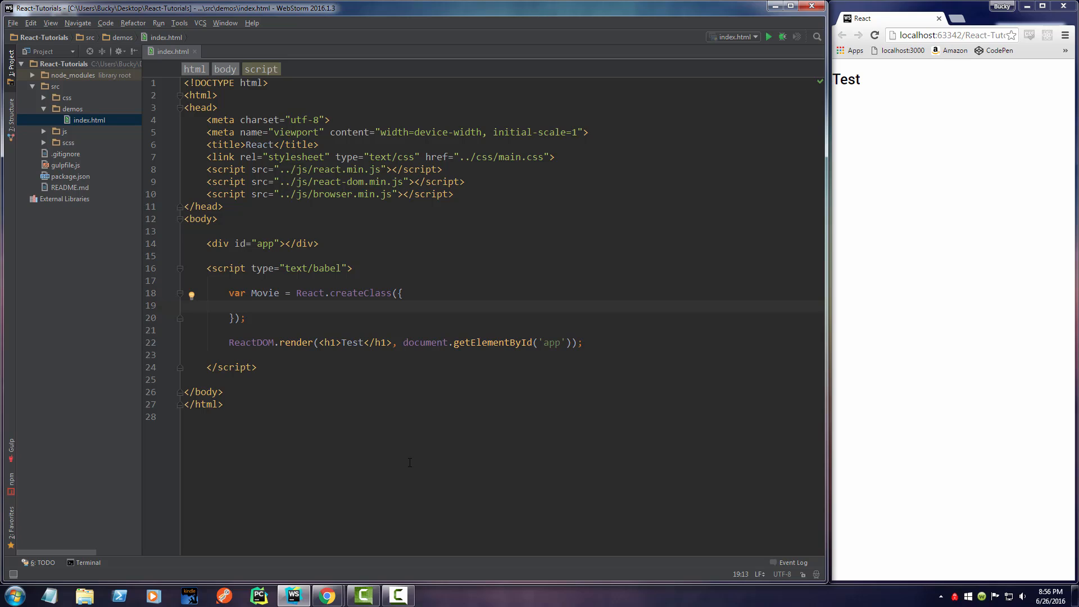
Add render: function () { return ( <div></div> ); } inside the Movie class
text(render: function () {)
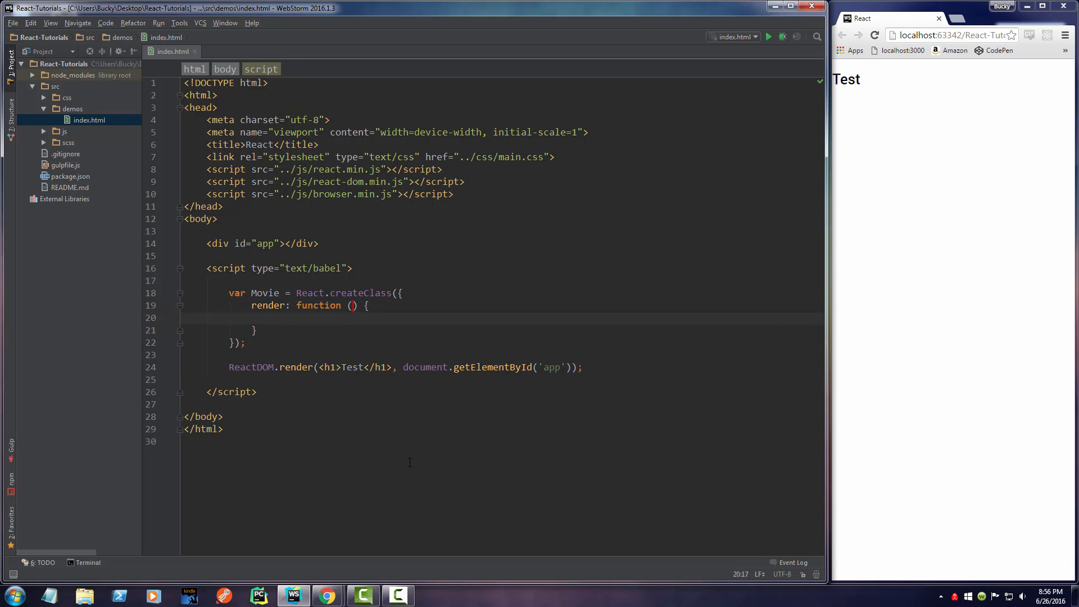
text(returen)
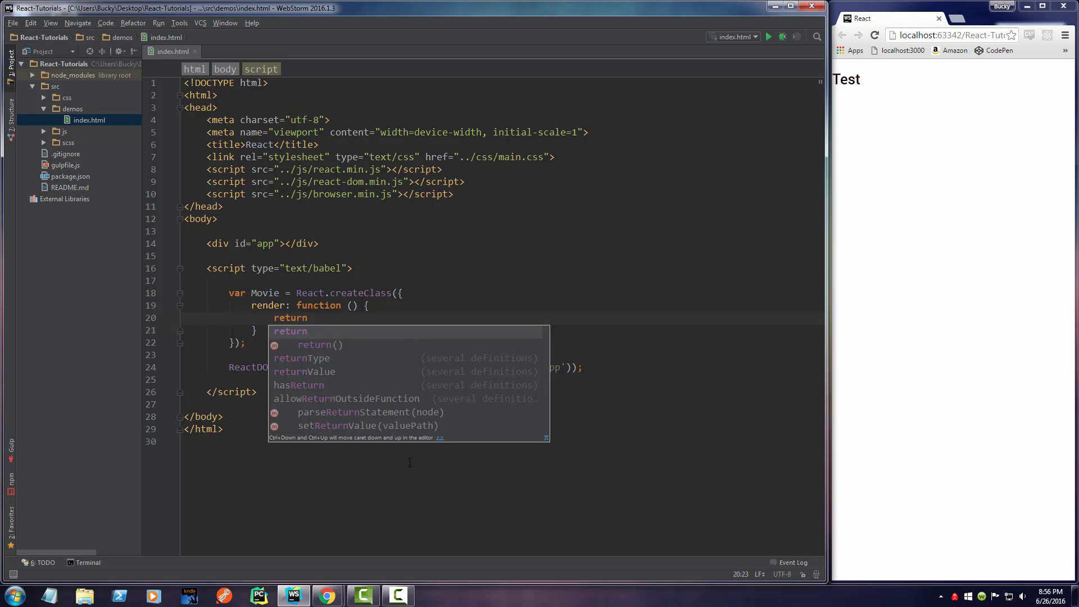
text(()
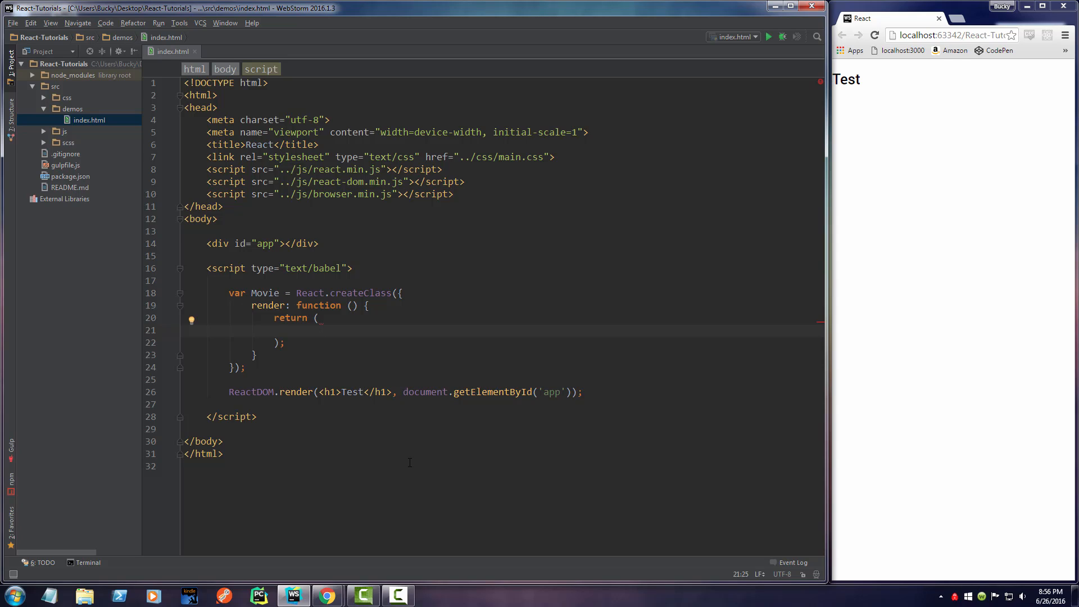
text(<div></div>)
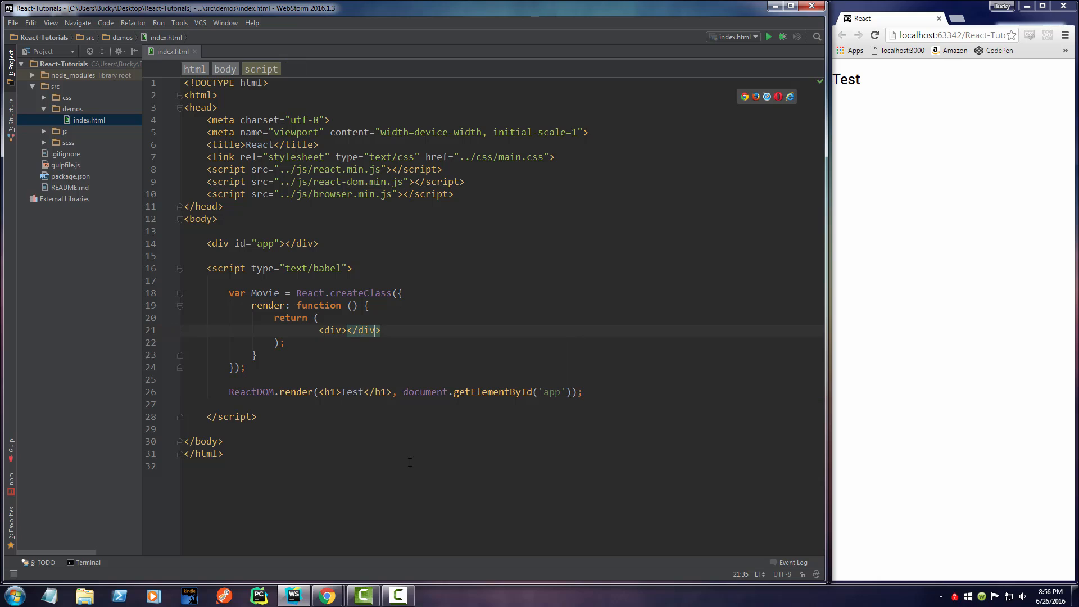
Add an <h1>Movie name</h1> heading inside the div and duplicate its line
key(Enter)
text(<h1></h1>)
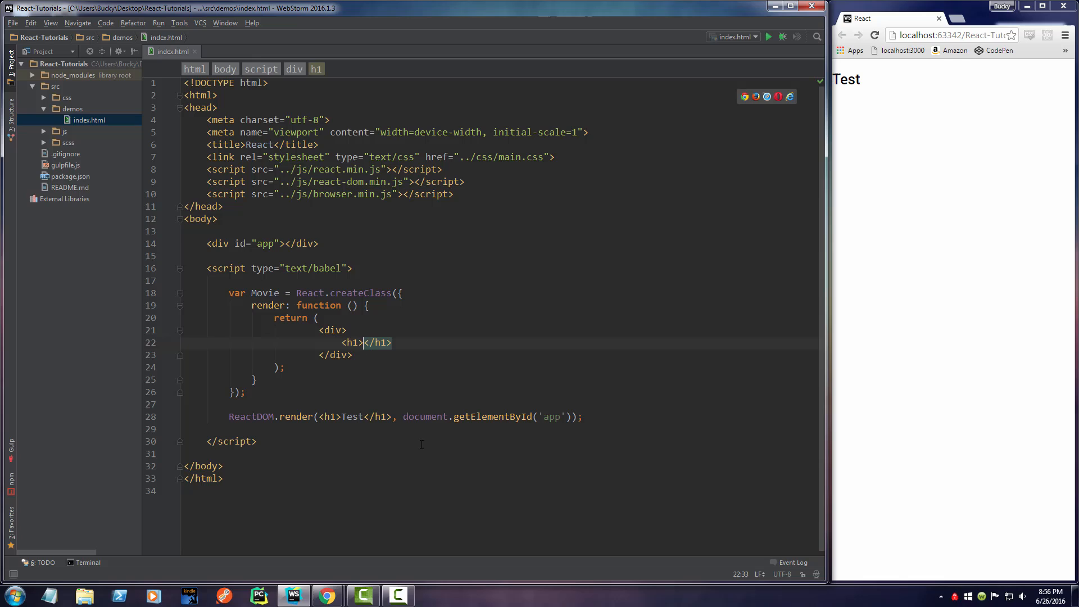
text(Movie name)
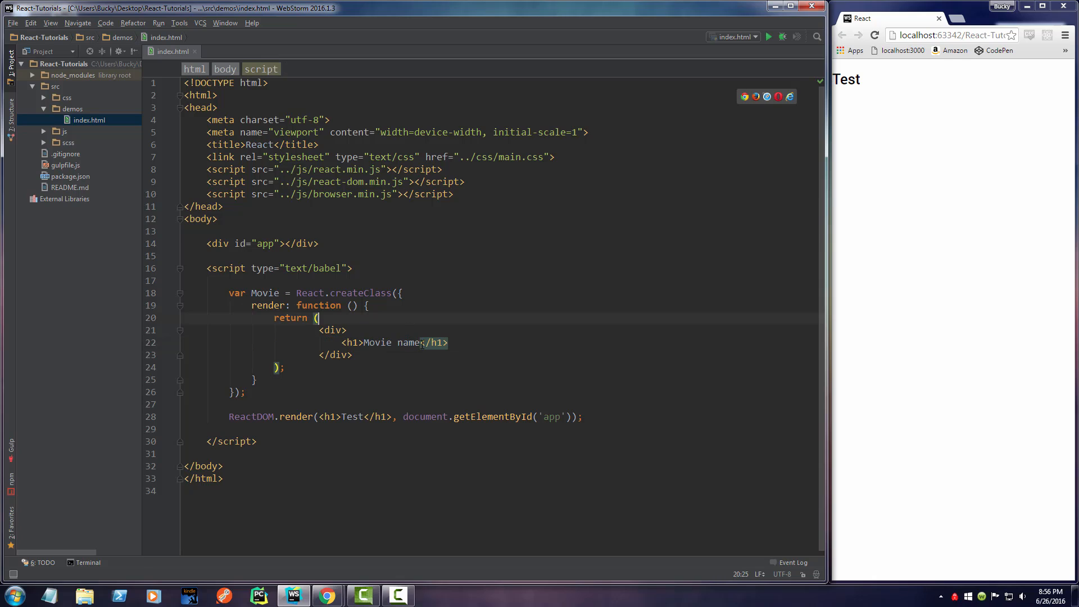
double_click(392, 342)
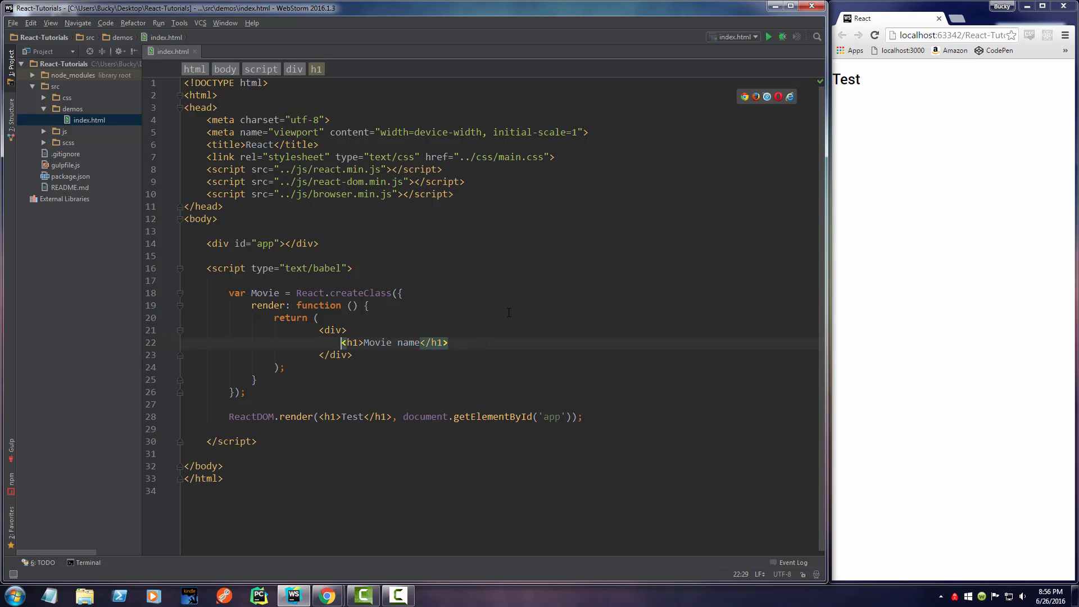
key(enter)
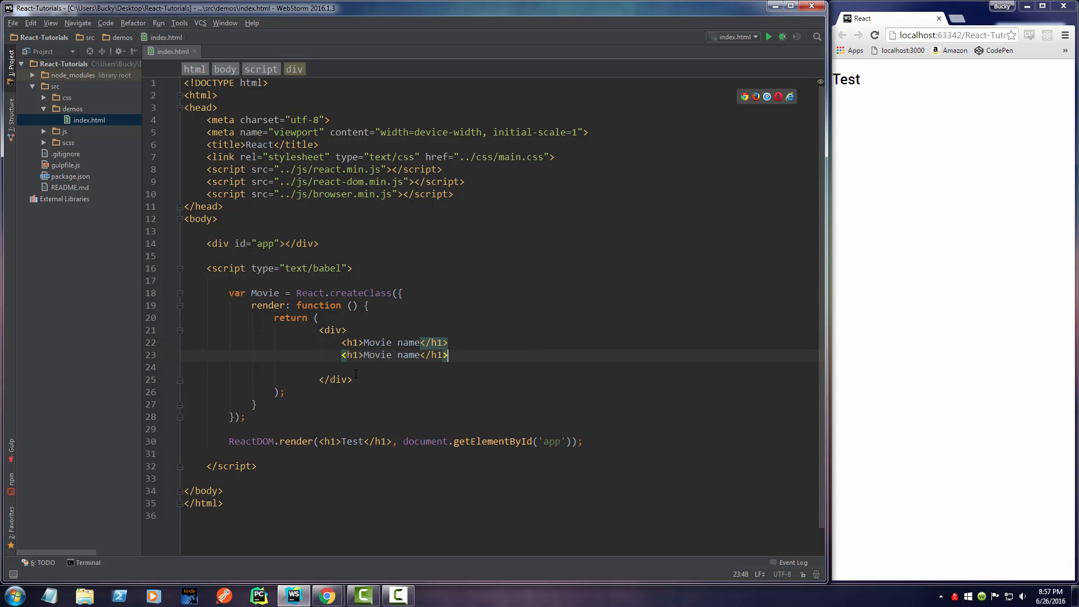
Change the duplicate to <h2>Genre</h2> and start replacing the Test heading in the render call
key(Backspace)
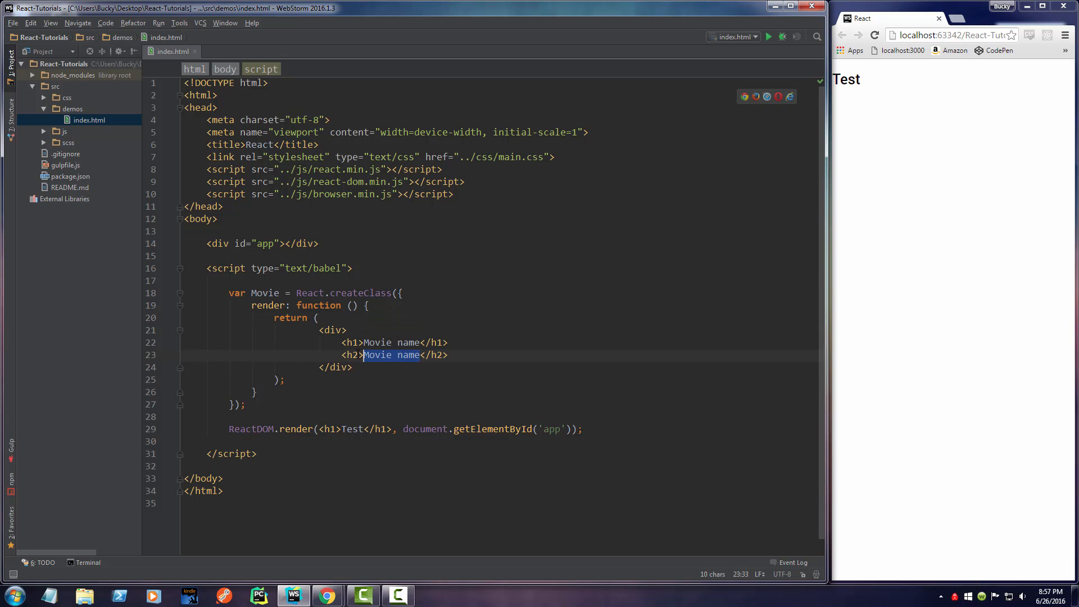
text(Genre)
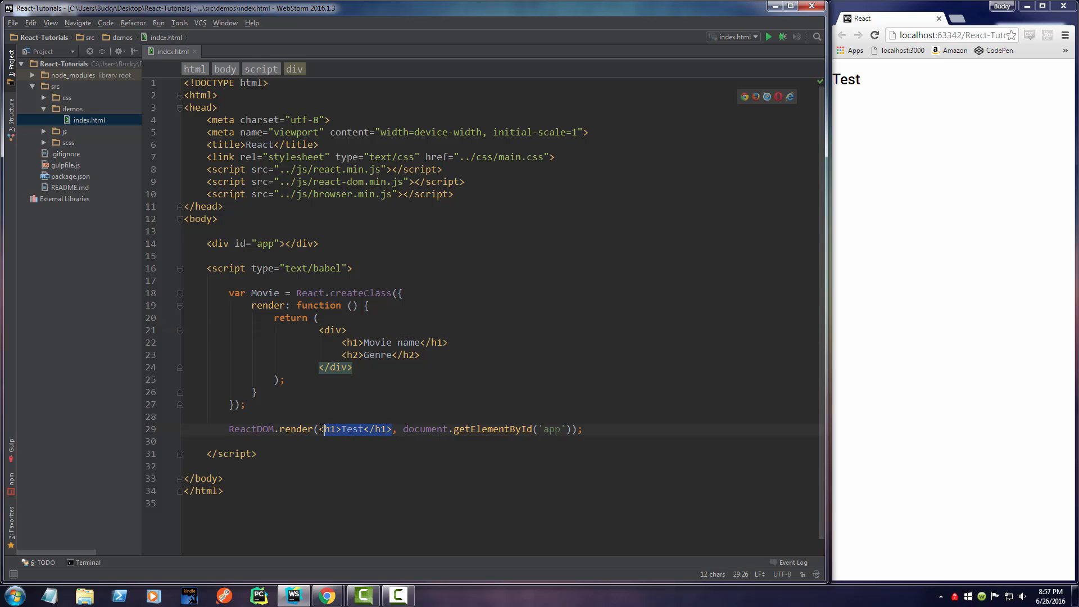
text(M)
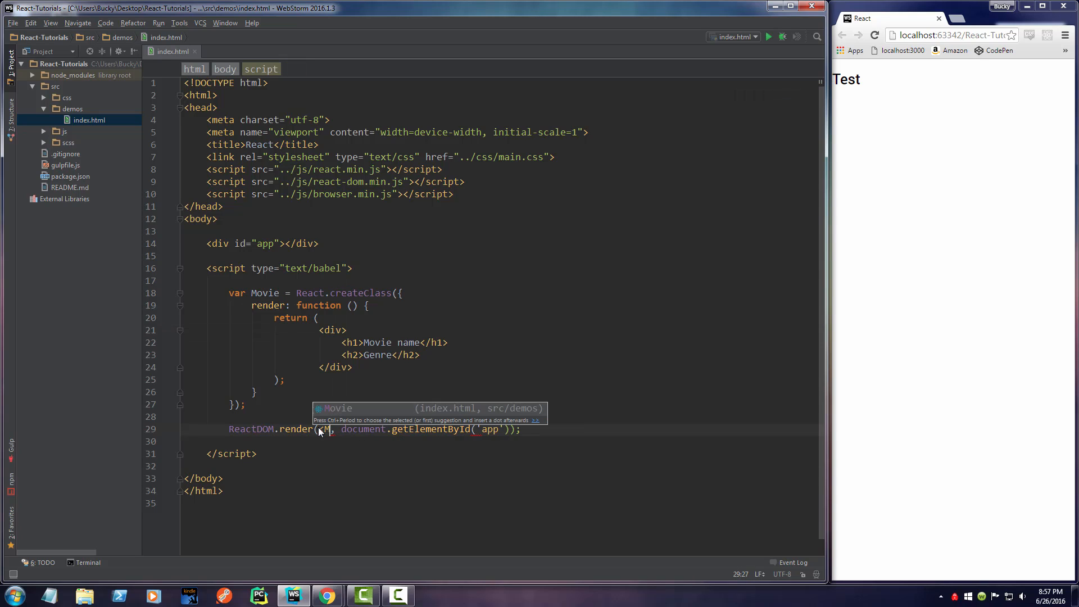
Render <Movie /> in ReactDOM.render and reload Chrome to show Movie name and Genre
text(Movie />)
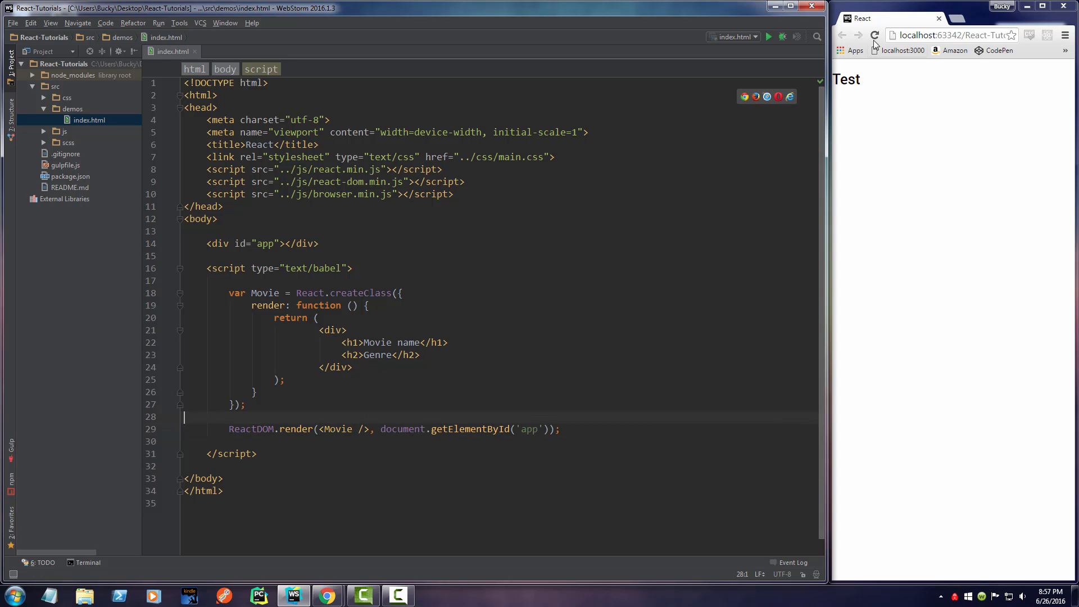
click(874, 35)
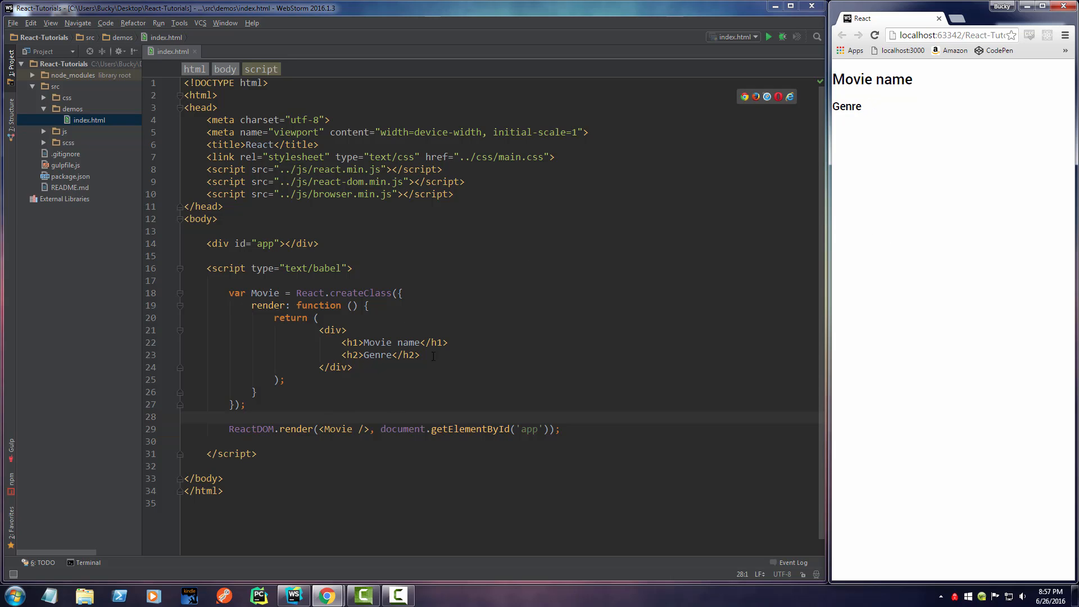
double_click(394, 342)
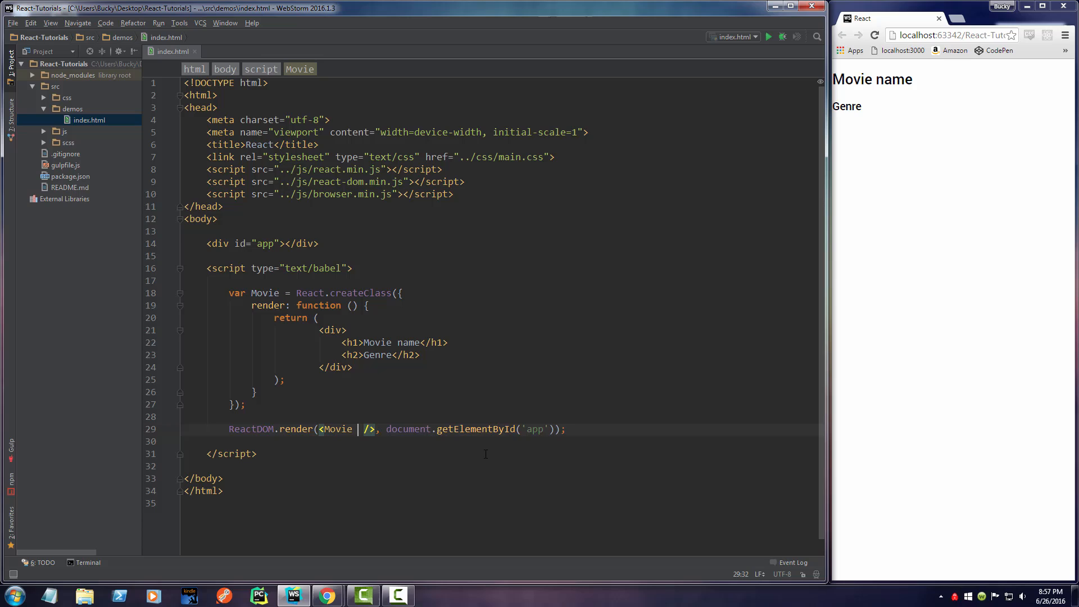
Give the <Movie /> tag the props title="Avatar" and genre="action"
text(title="")
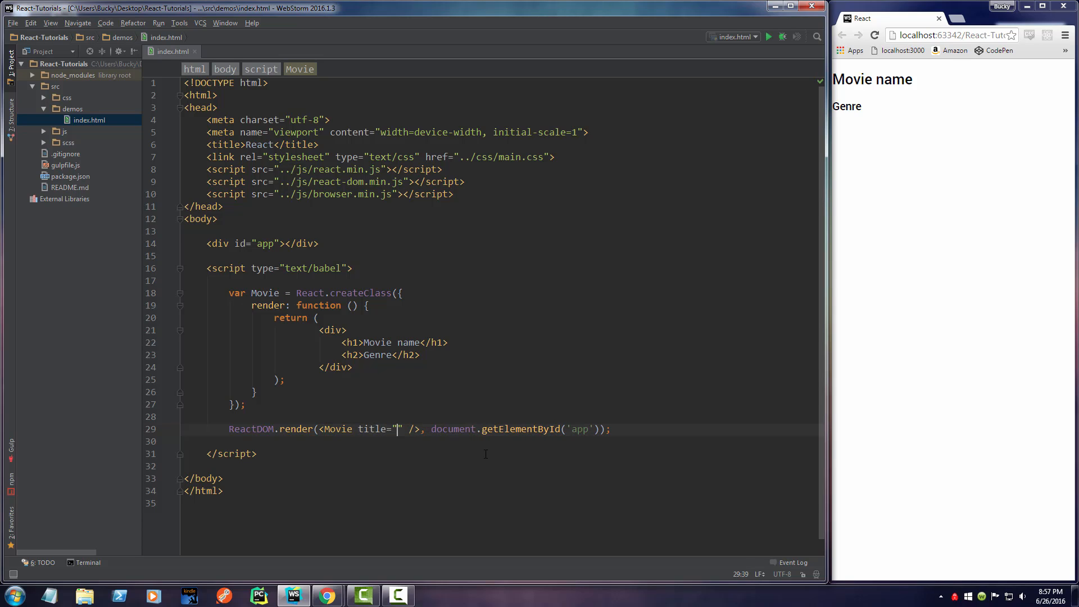
text(Avatar)
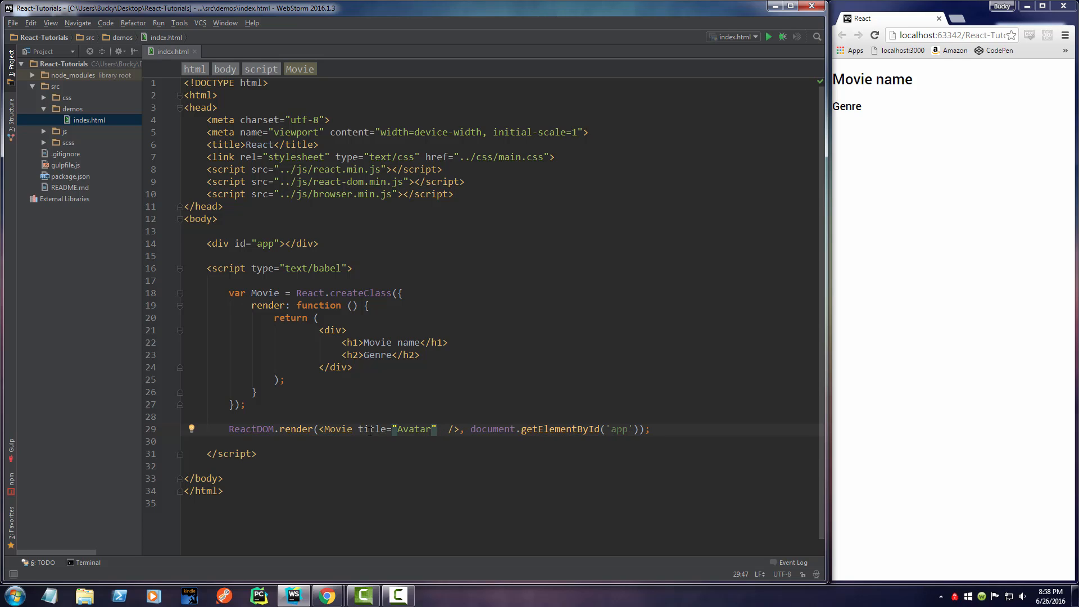
double_click(392, 341)
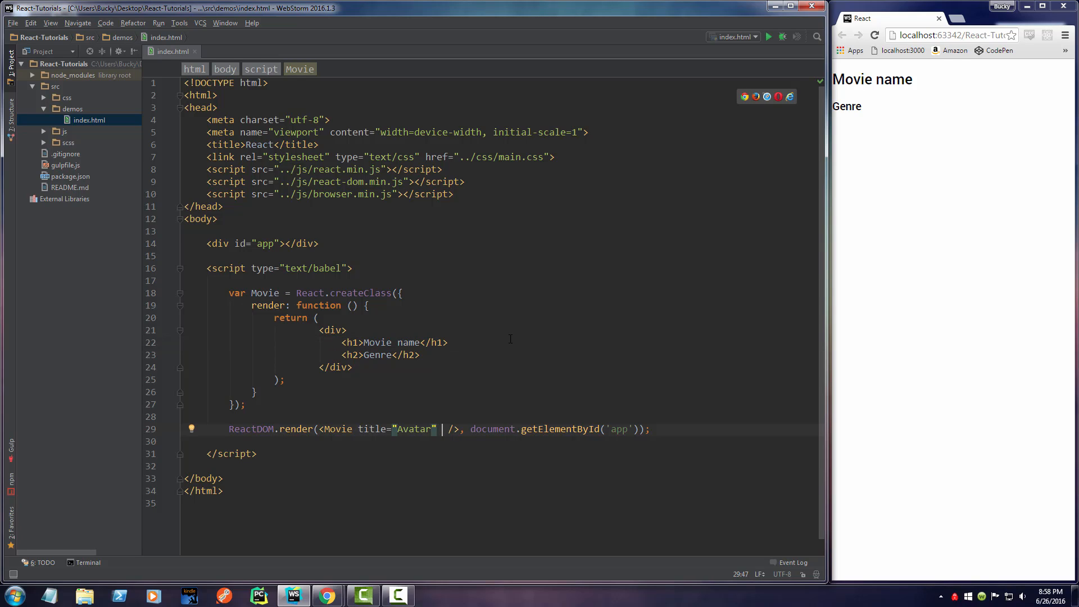
text(genre)
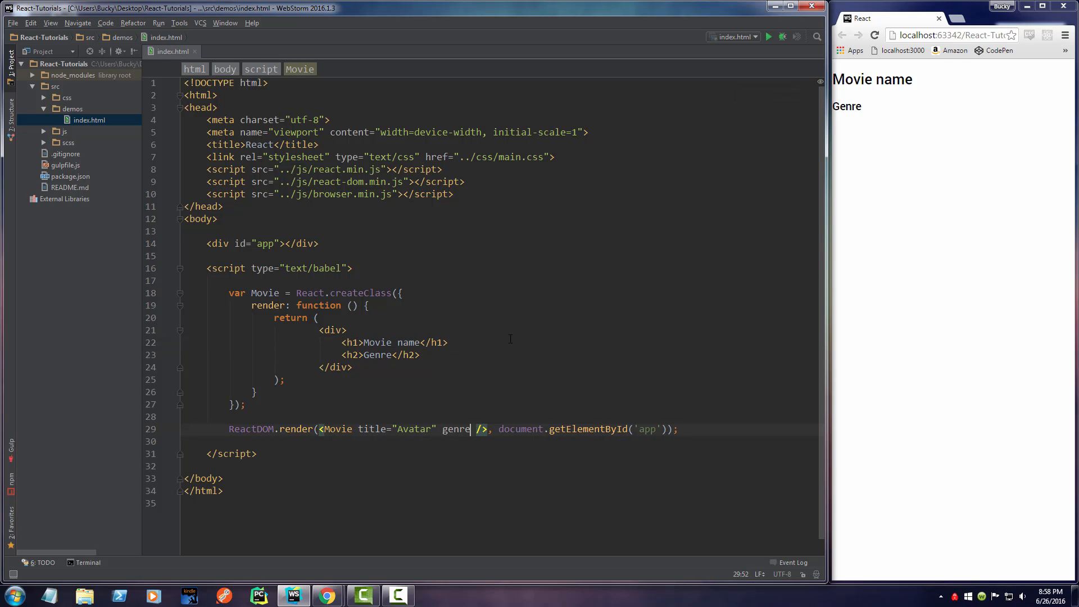
text(="")
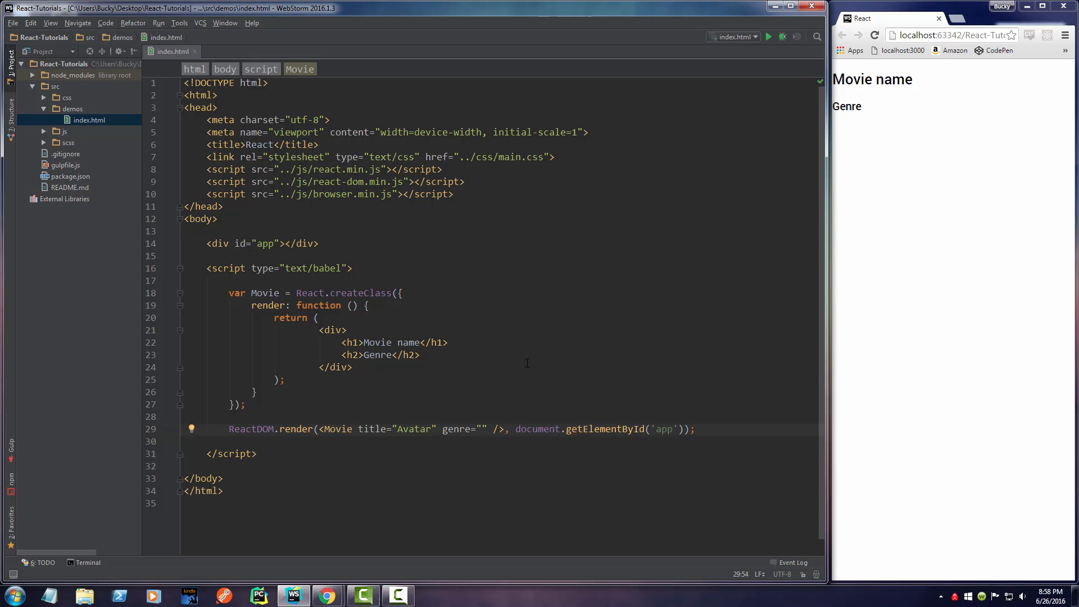
text(action)
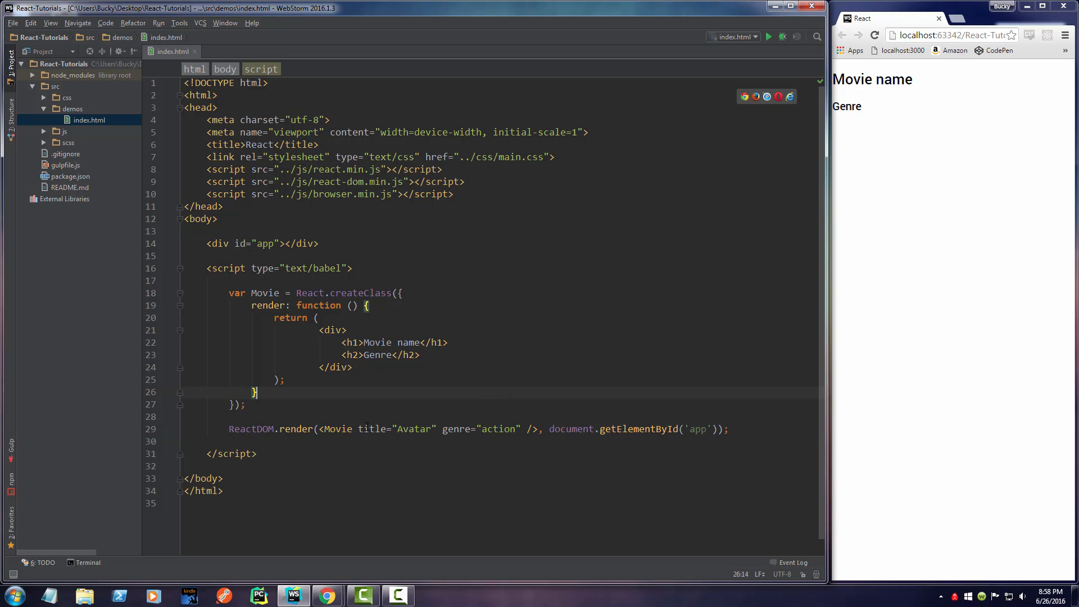
double_click(372, 429)
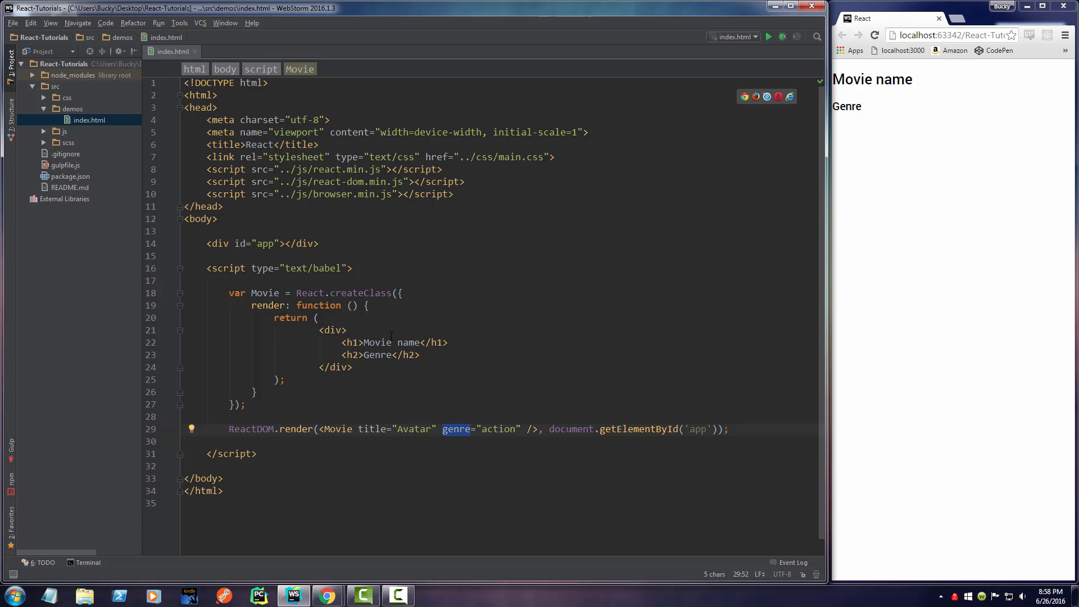
Replace the h1's Movie name text with {this.props.title}
double_click(391, 342)
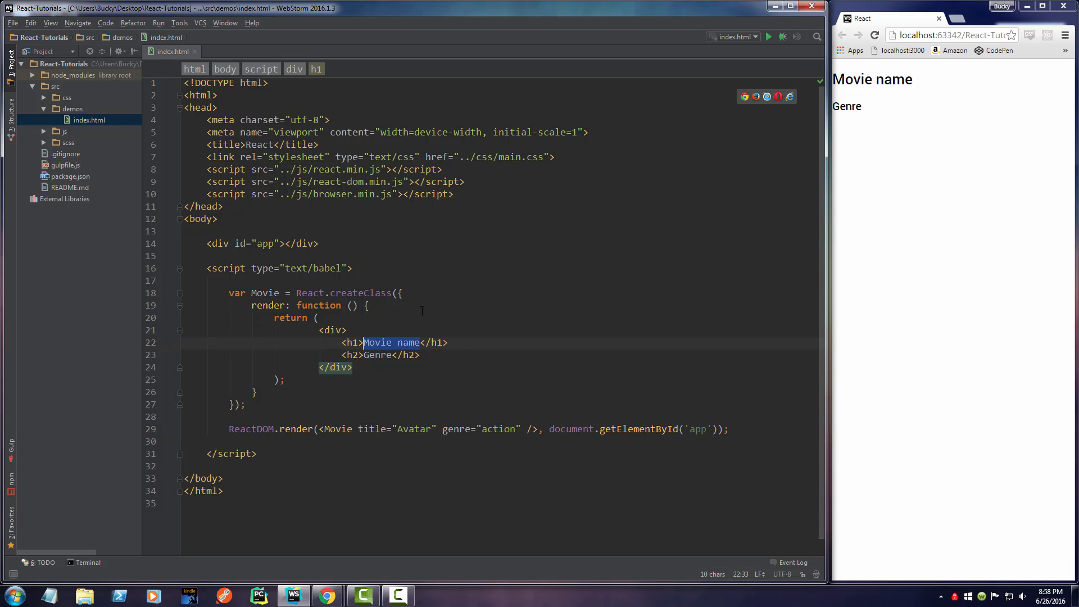
text({}</h1>)
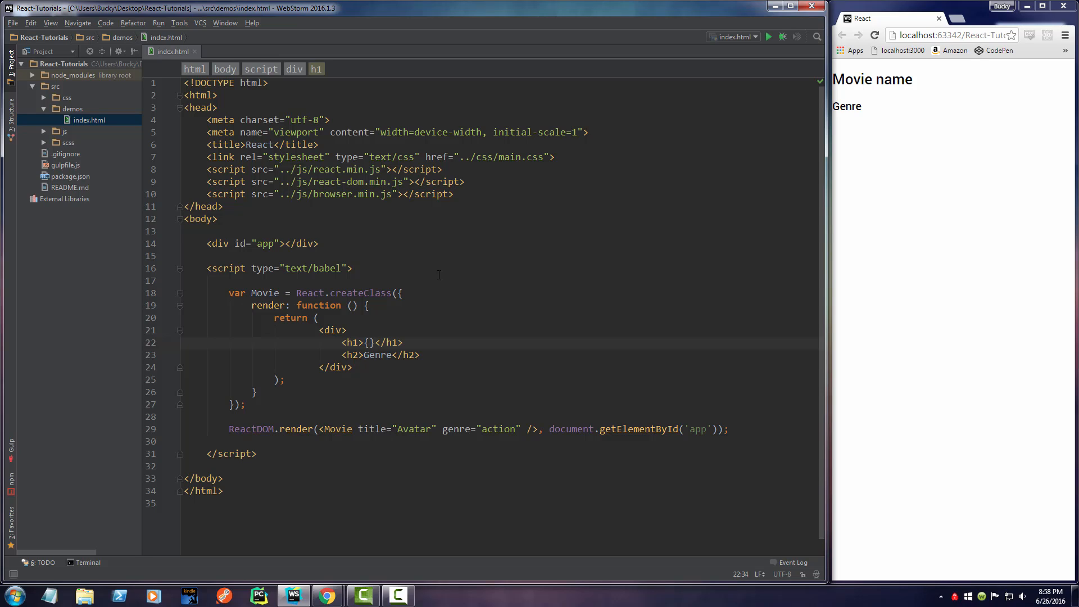
text(t)
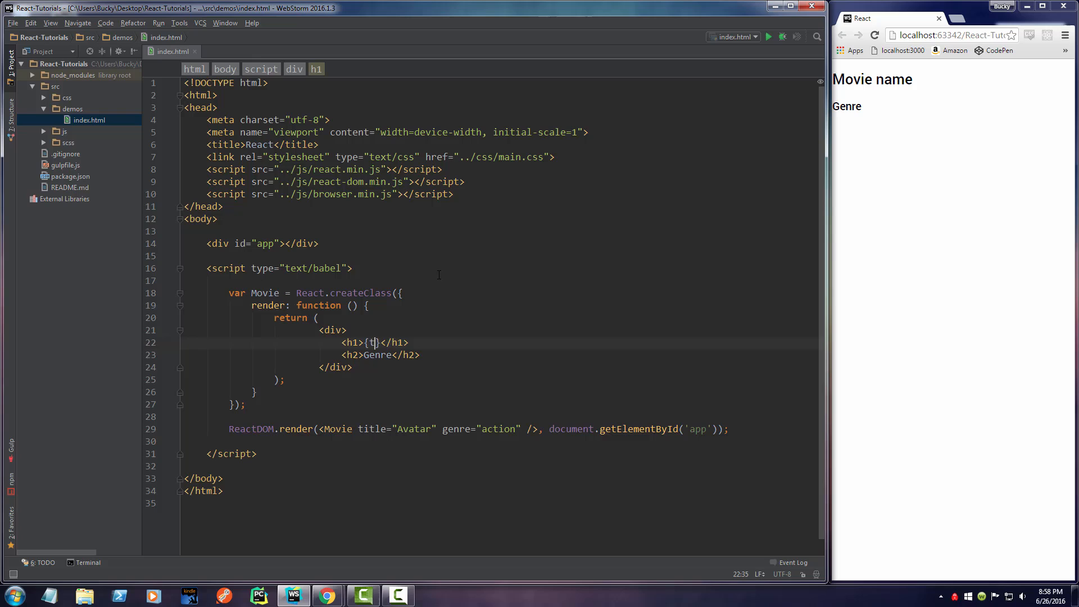
text(his.p)
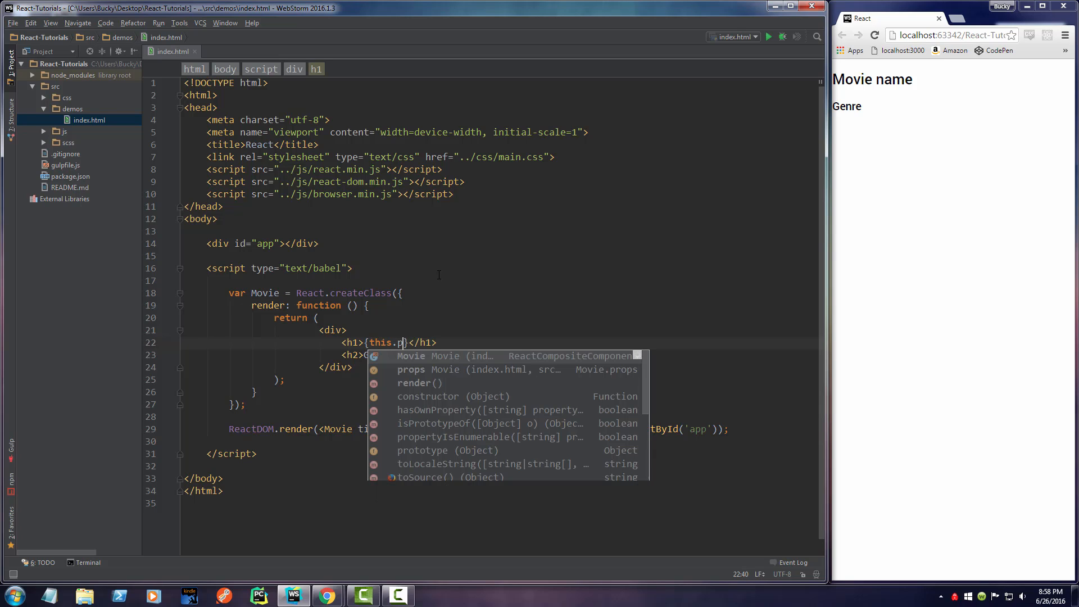
text(rops)
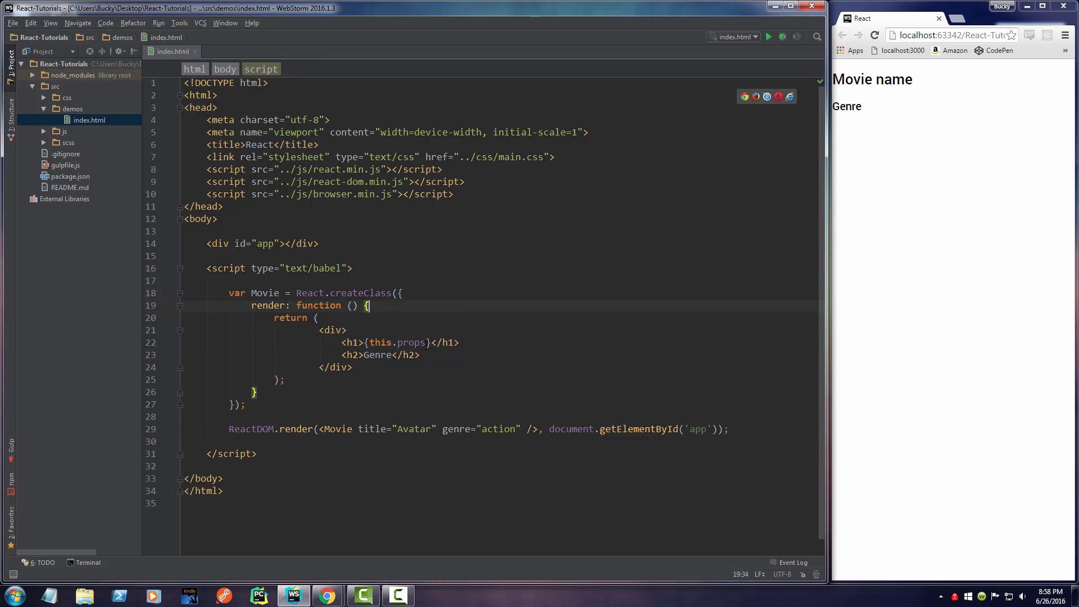
text(.title)
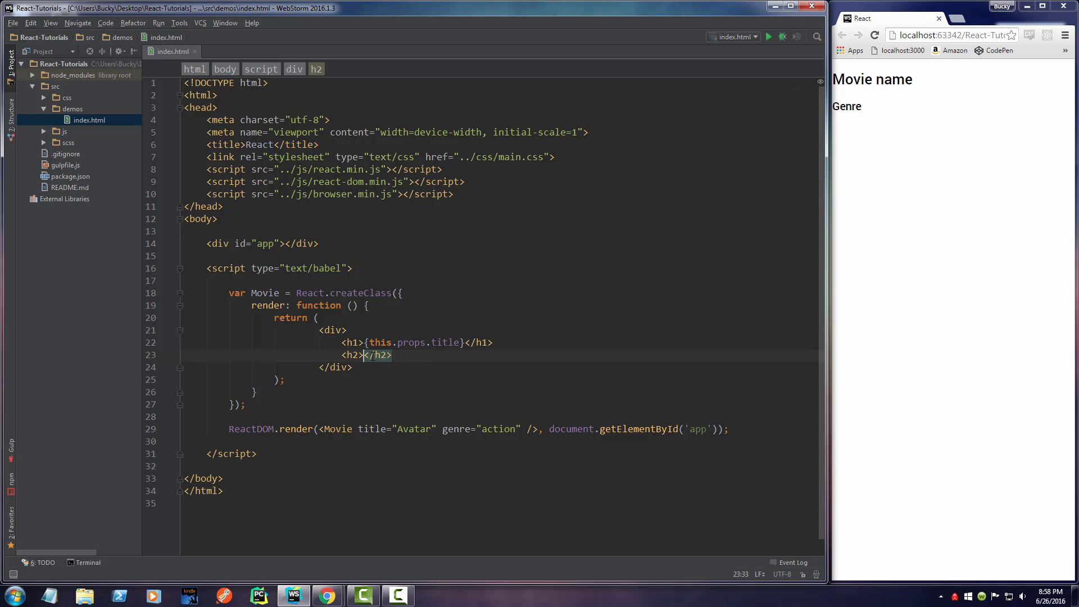
Replace the h2's Genre text with {this.props.genre}
text({t)
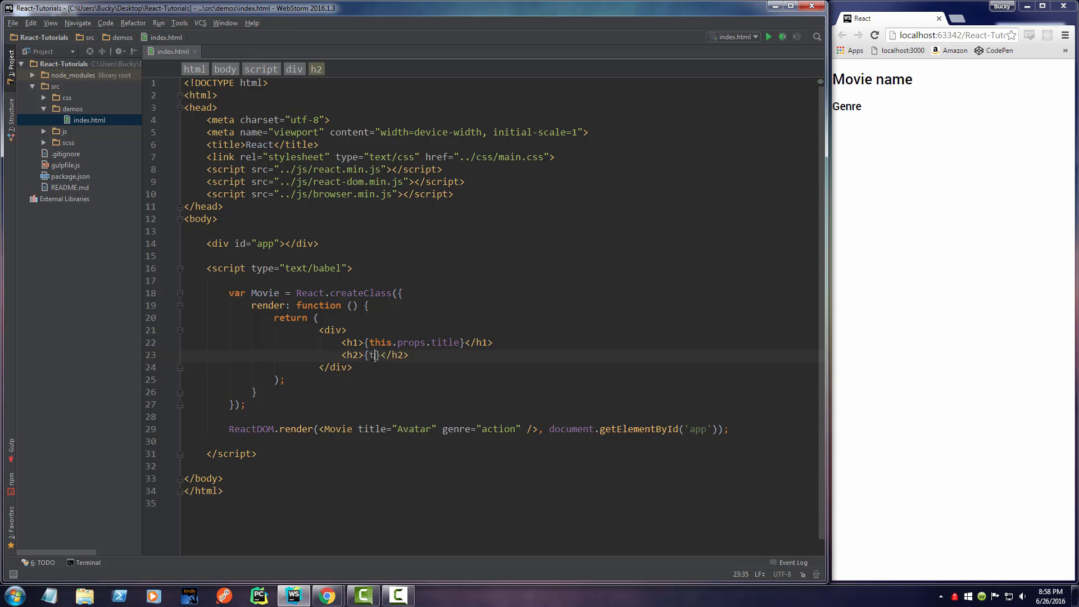
text(his.props.)
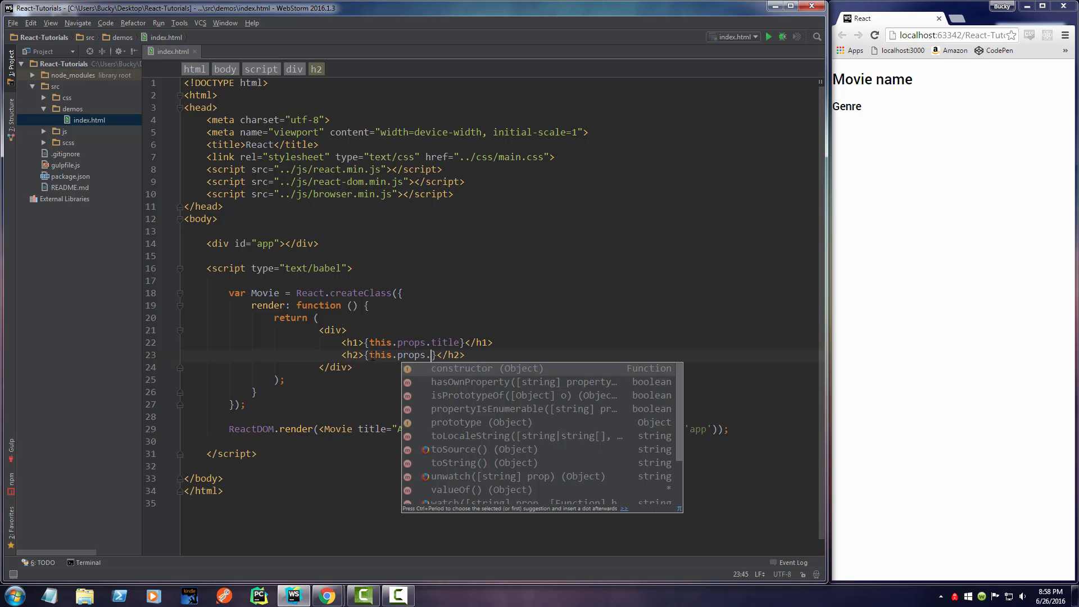
text(genre)
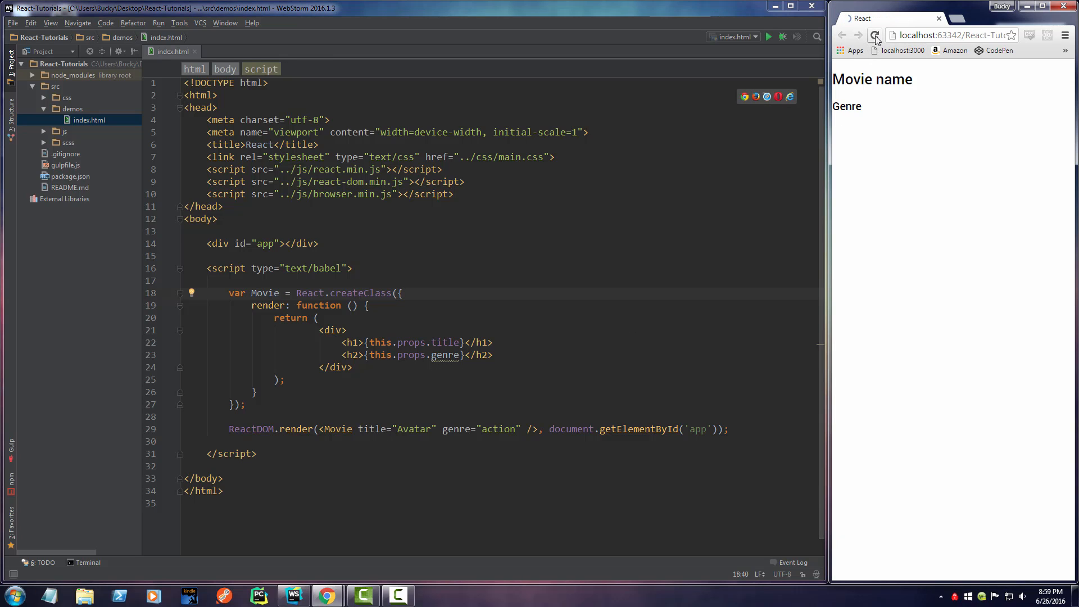
Reload Chrome so the page shows Avatar and action from the props
click(875, 35)
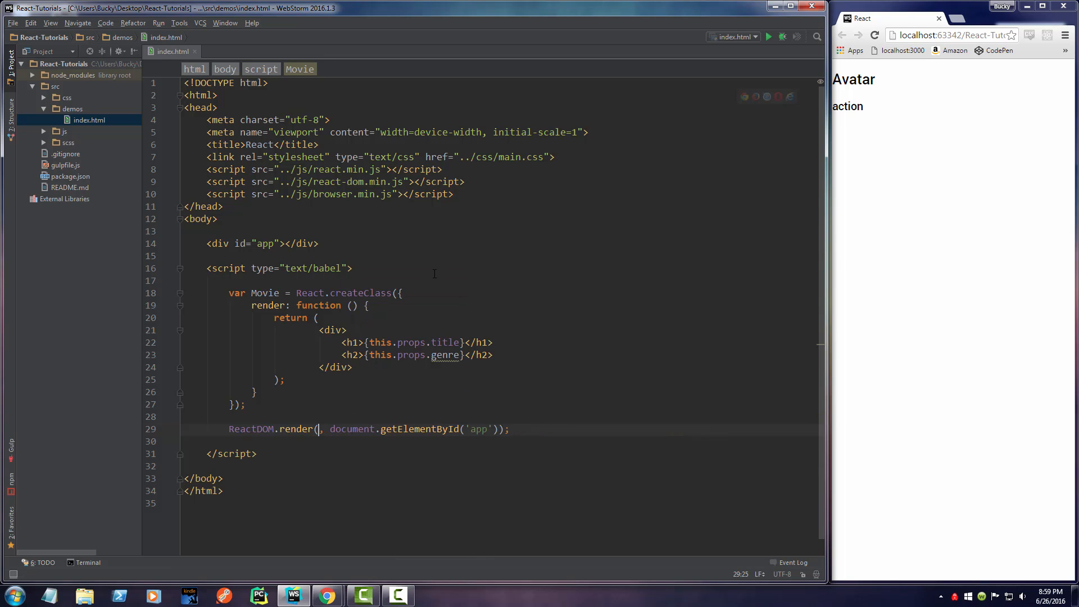
Wrap three pasted <Movie title="Avatar" genre="action" /> elements in a div inside ReactDOM.render
text(<di)
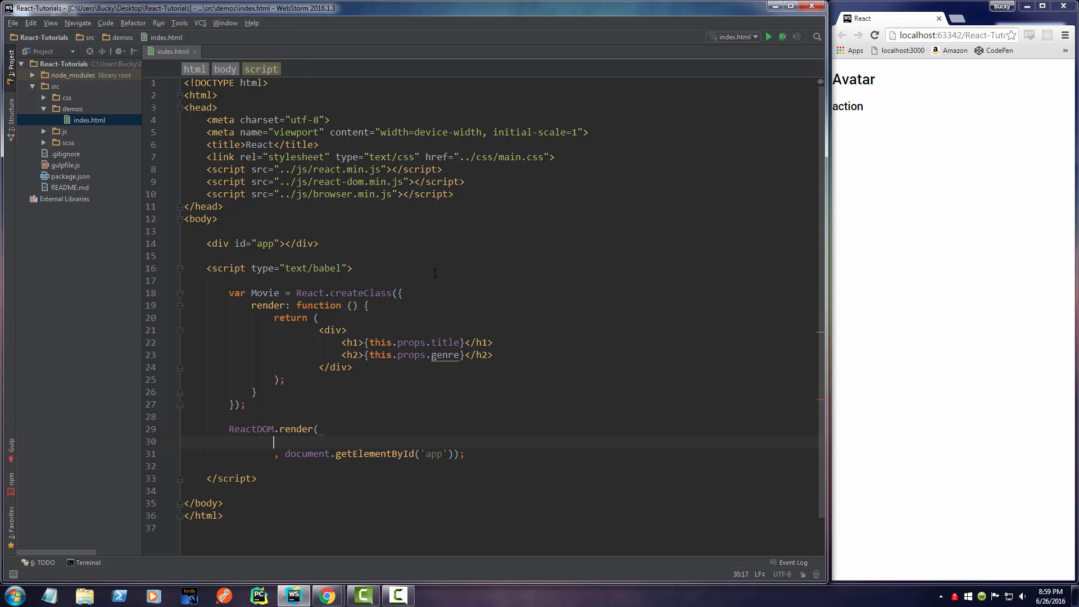
text(<div>)
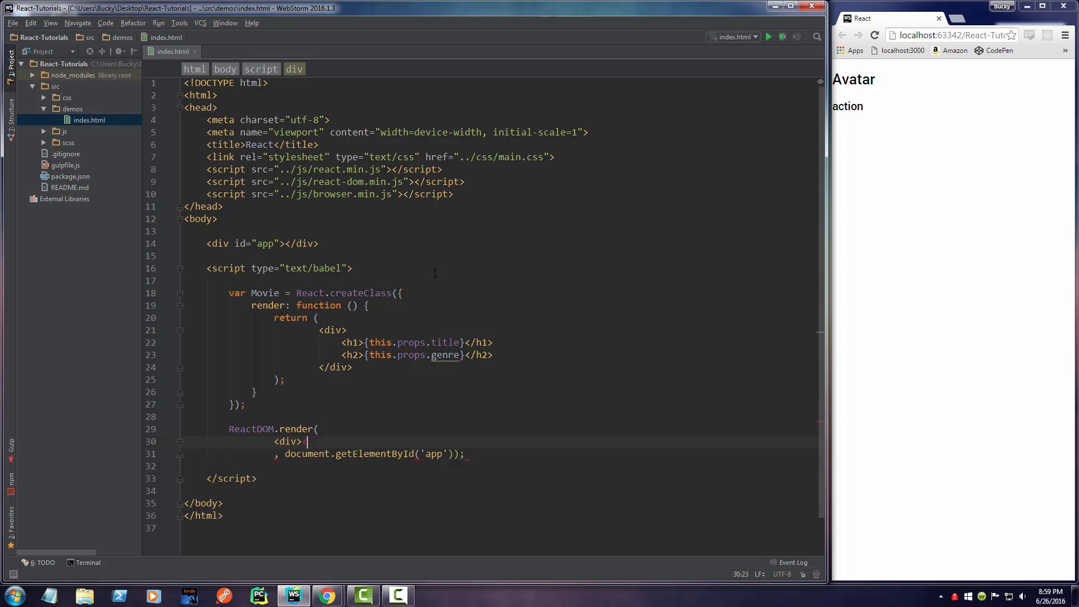
text(</div>)
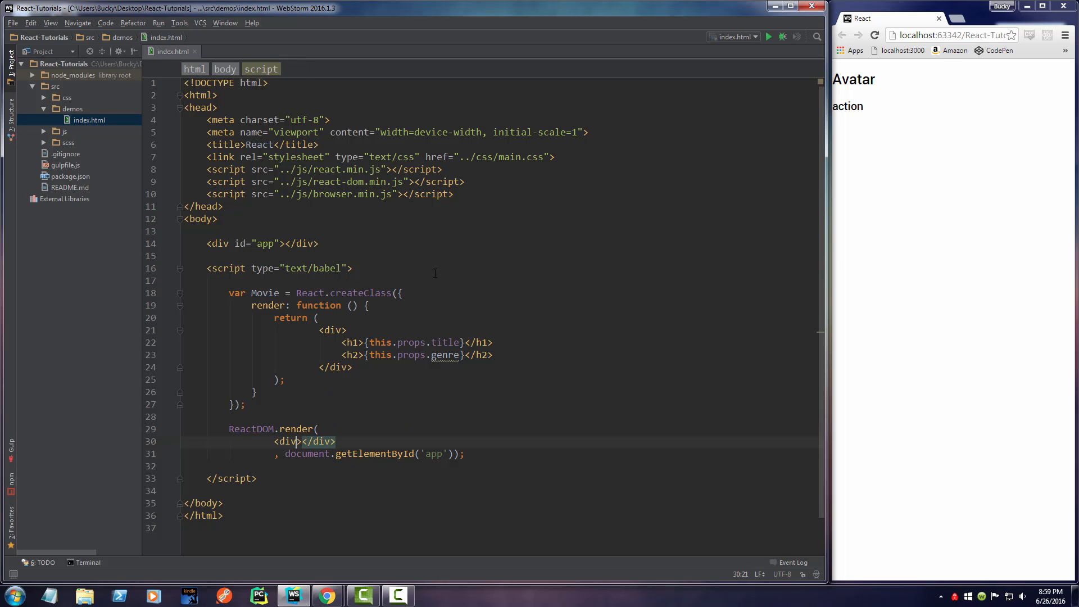
text(<Movie title="Avatar" genre="action" />)
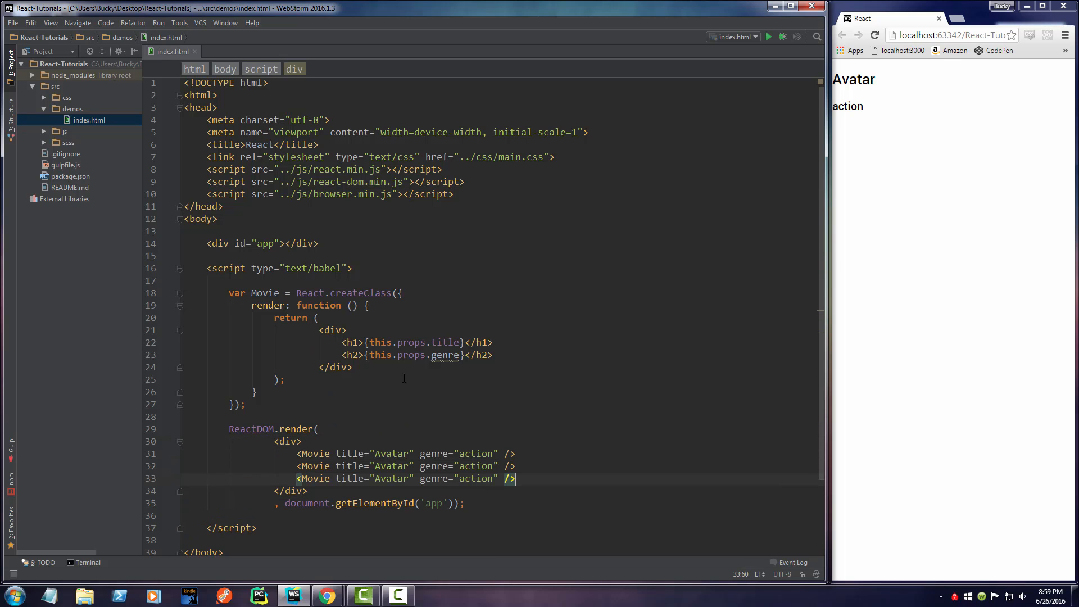
Change the second movie to The Notebook/romance and the third title to Captain America
double_click(391, 376)
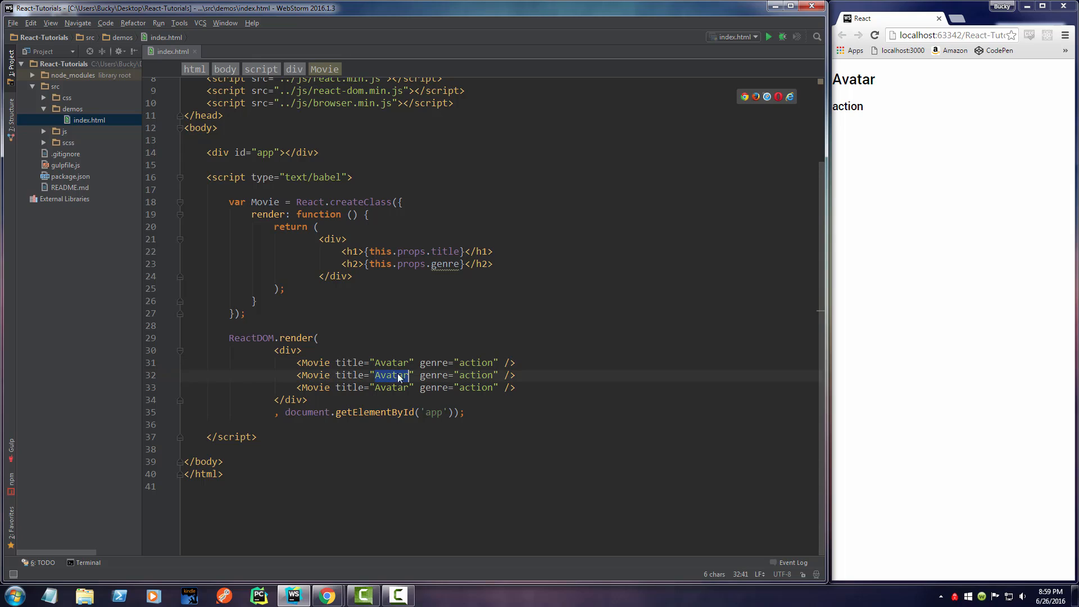
text(The Notebook)
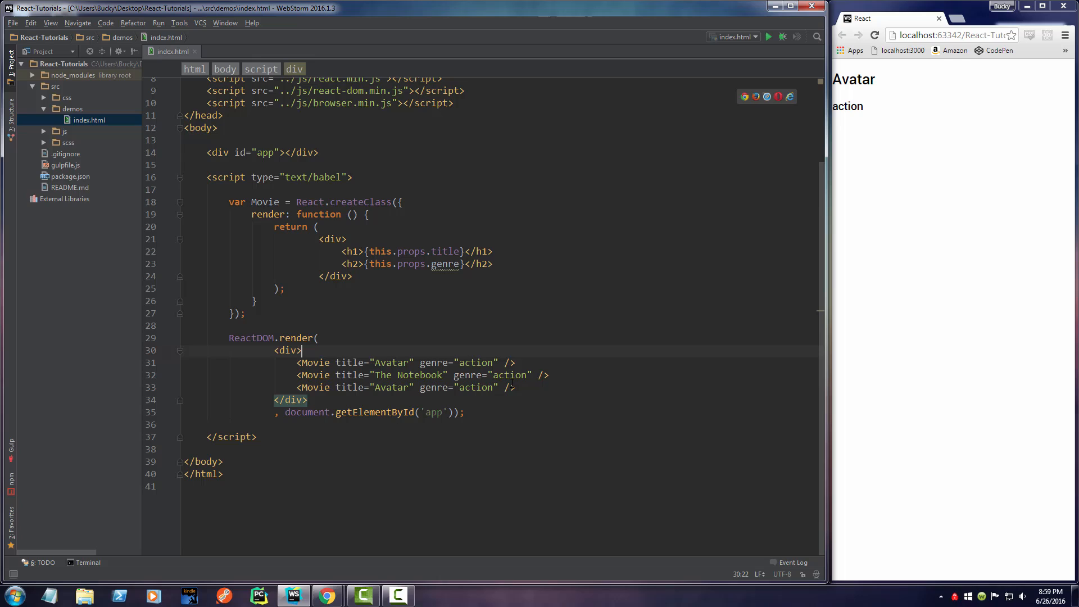
text(roma)
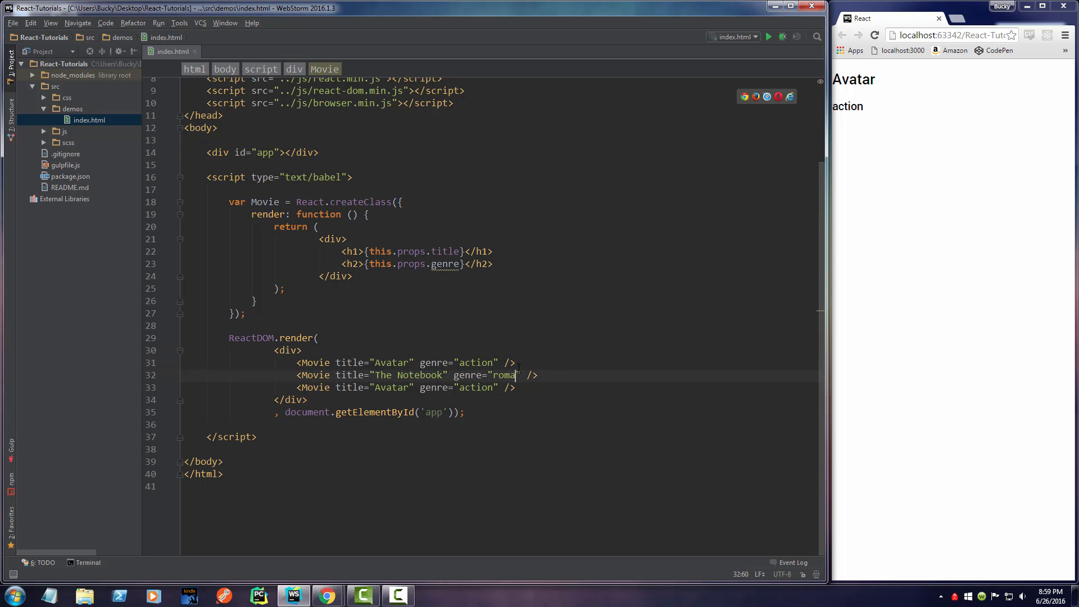
text(nce)
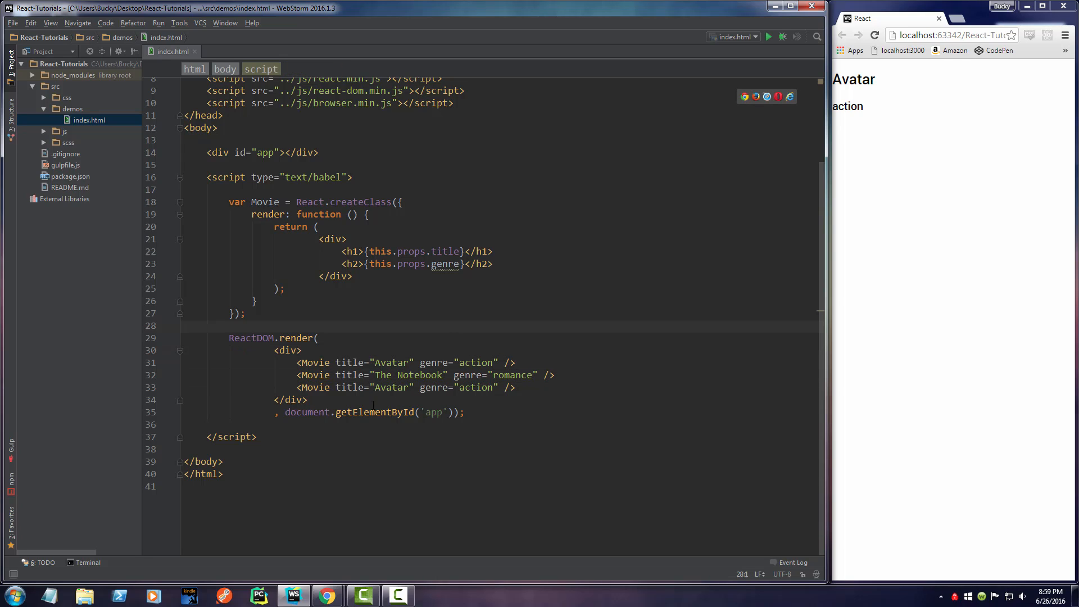
text(Captain America)
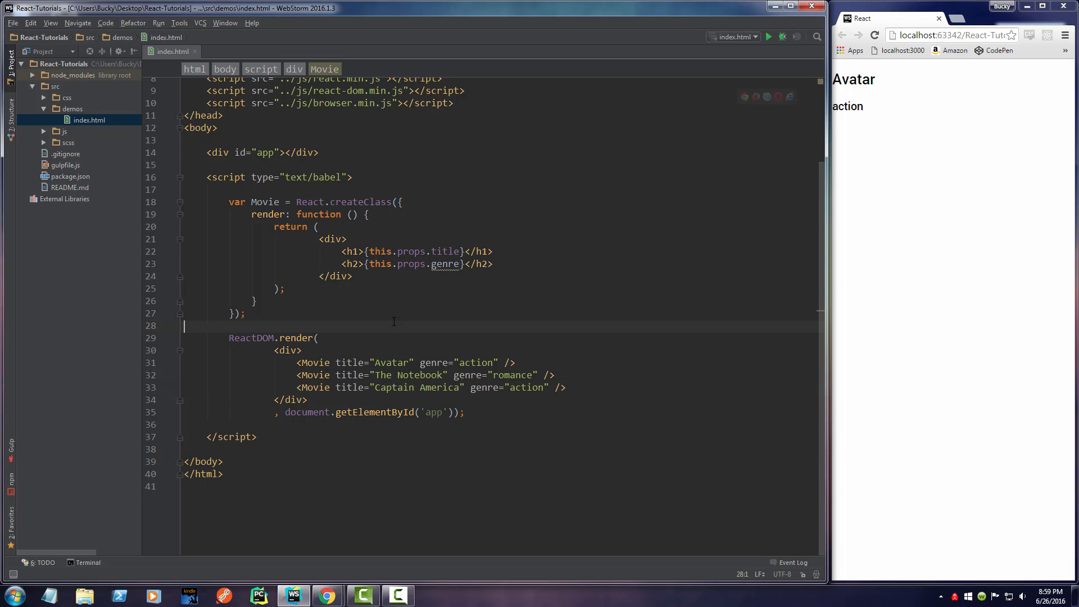
drag(295, 374, 567, 387)
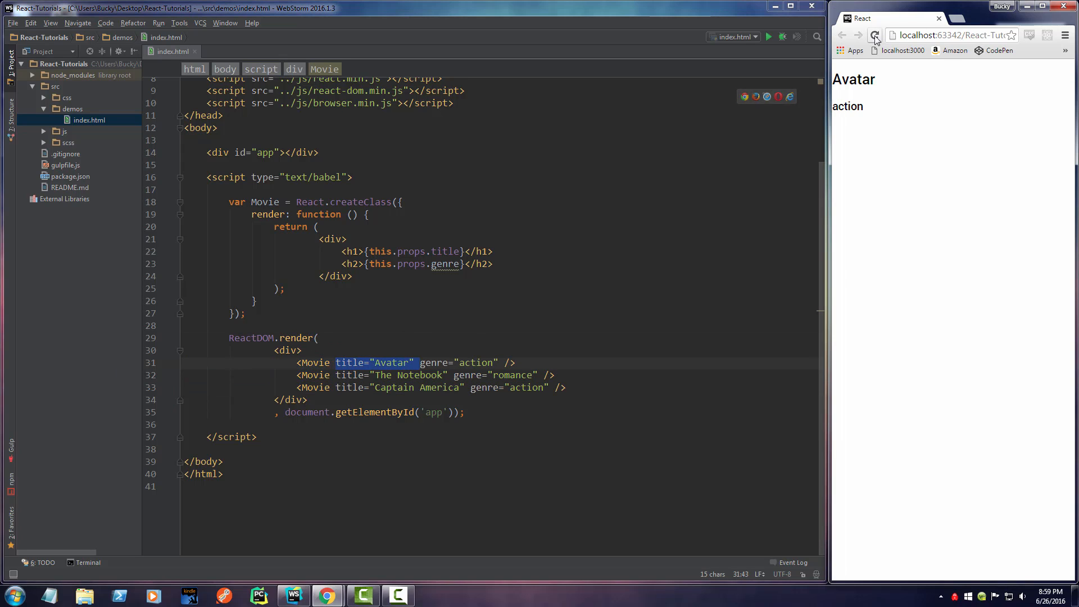
Reload Chrome to list Avatar/action, The Notebook/romance and Captain America/action, then review the code
click(876, 35)
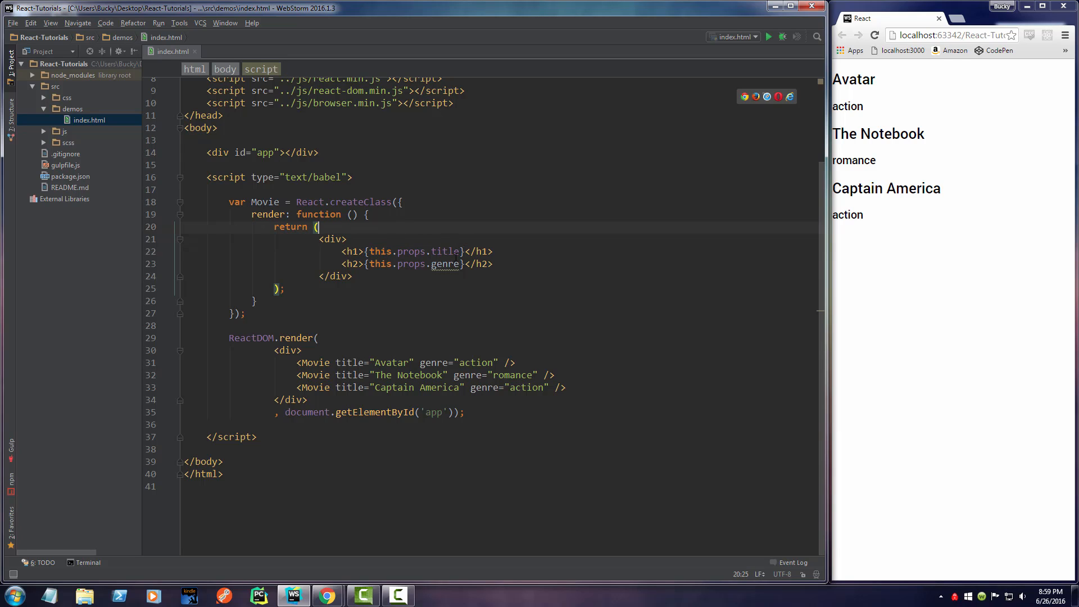
double_click(350, 363)
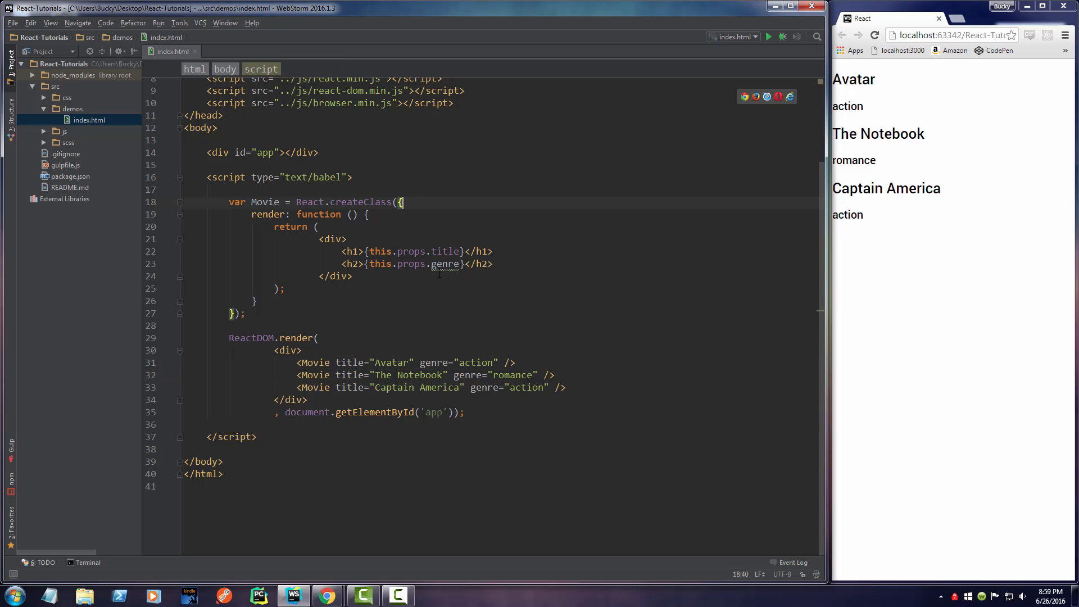
double_click(447, 263)
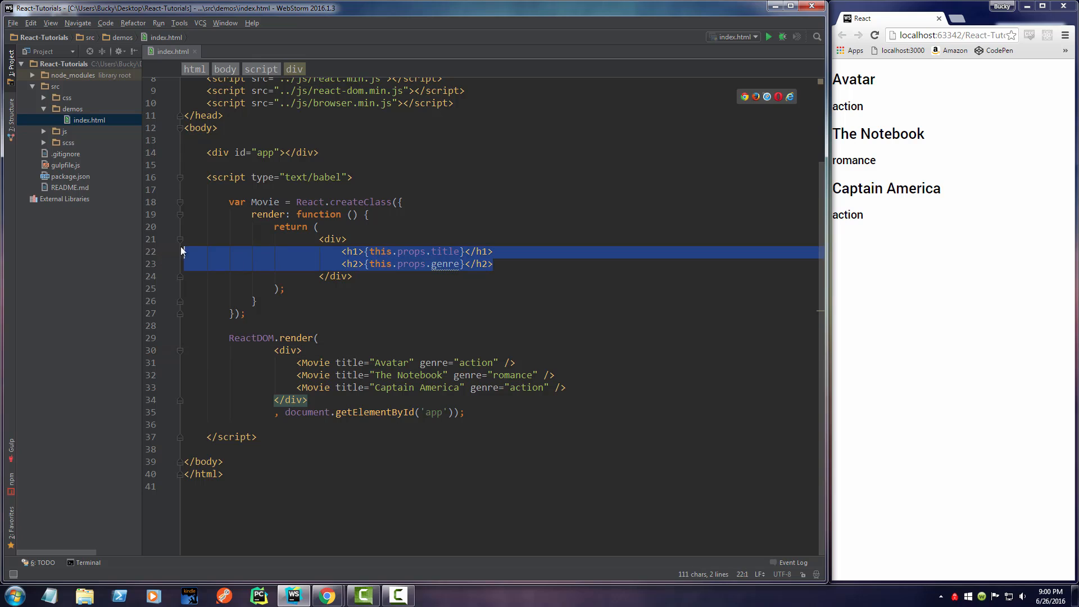
click(350, 277)
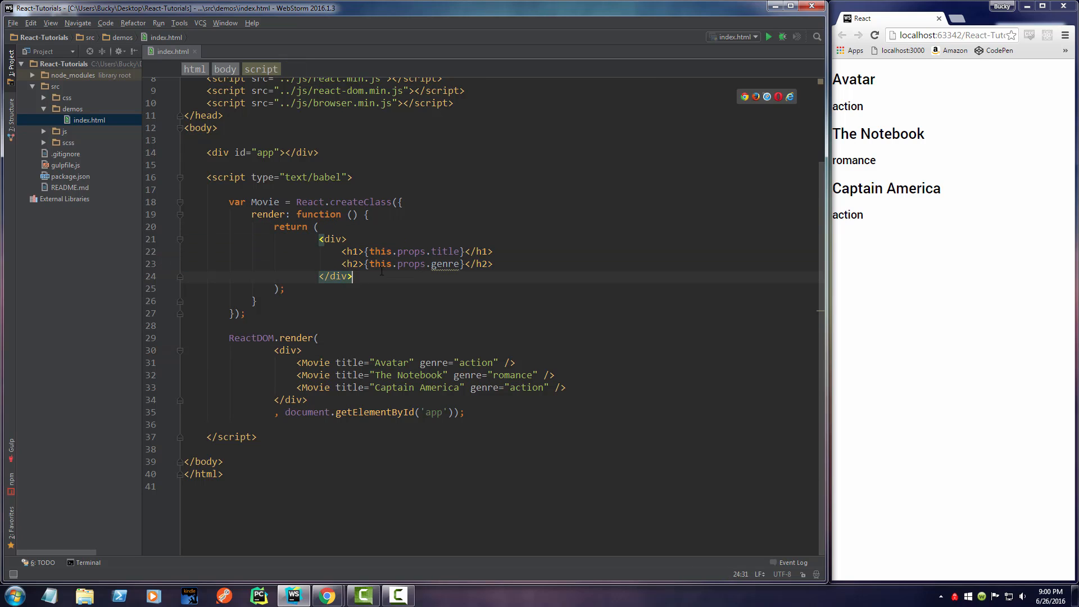